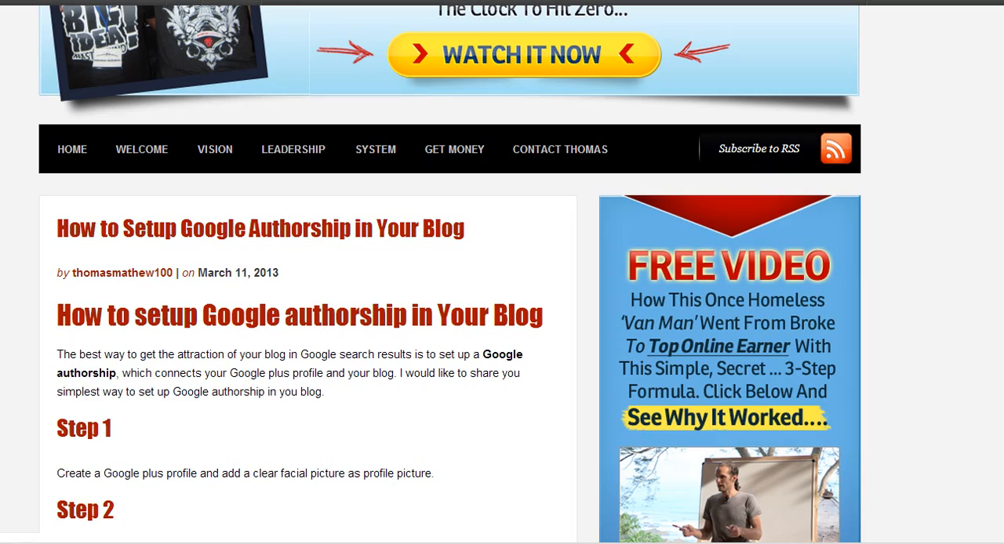
Scroll through the introduction and Step 1 to Step 2's Google+ contributor-section screenshot.
scroll("down", 3)
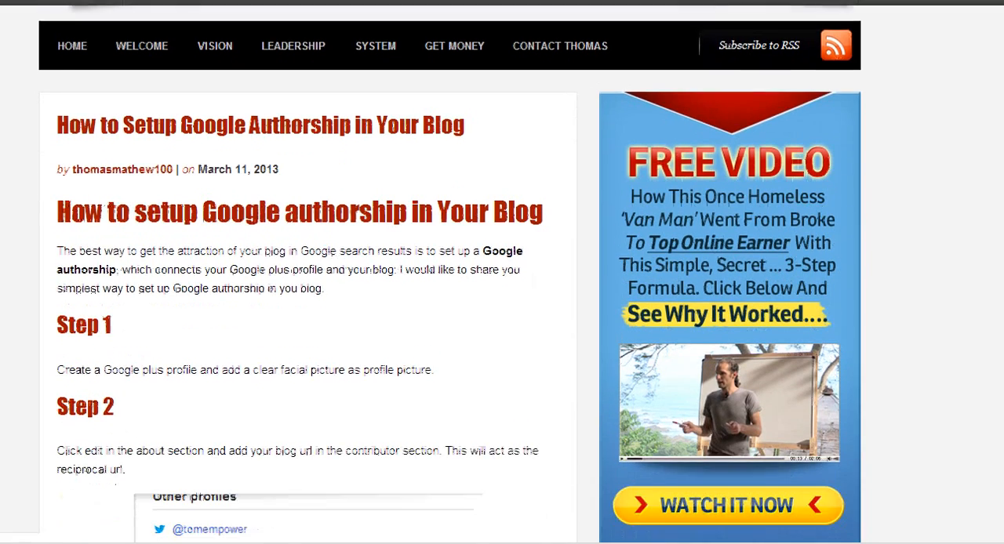
scroll("down", 3)
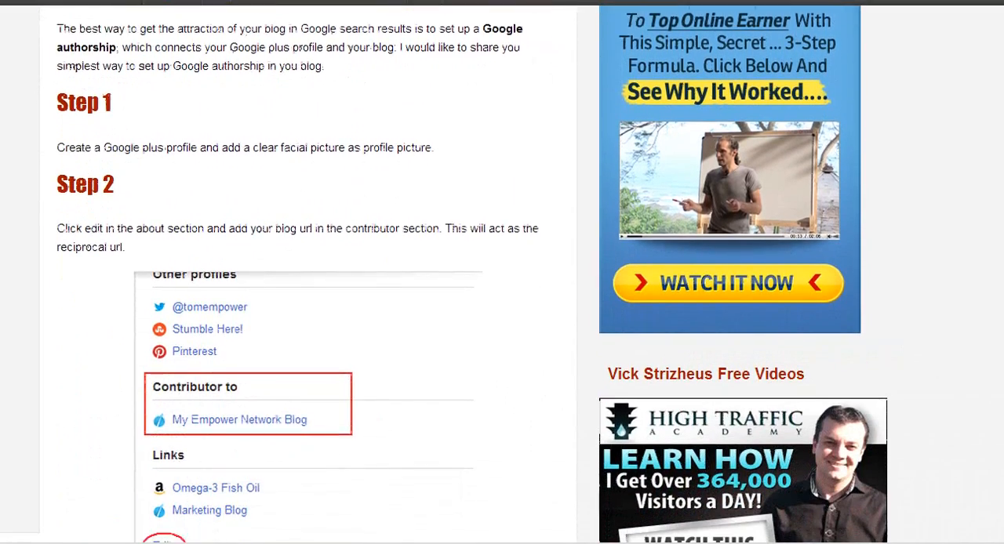
scroll("down", 3)
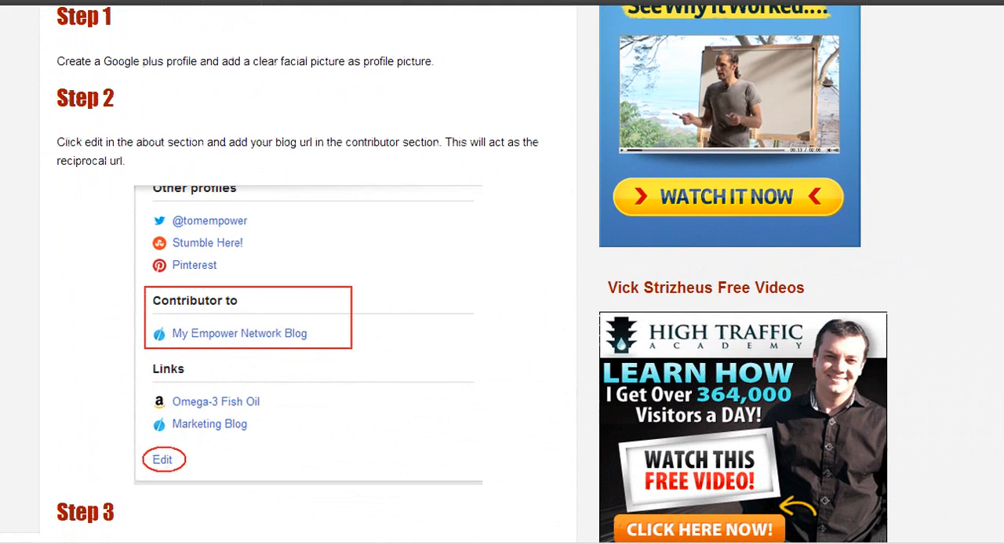
scroll("down", 3)
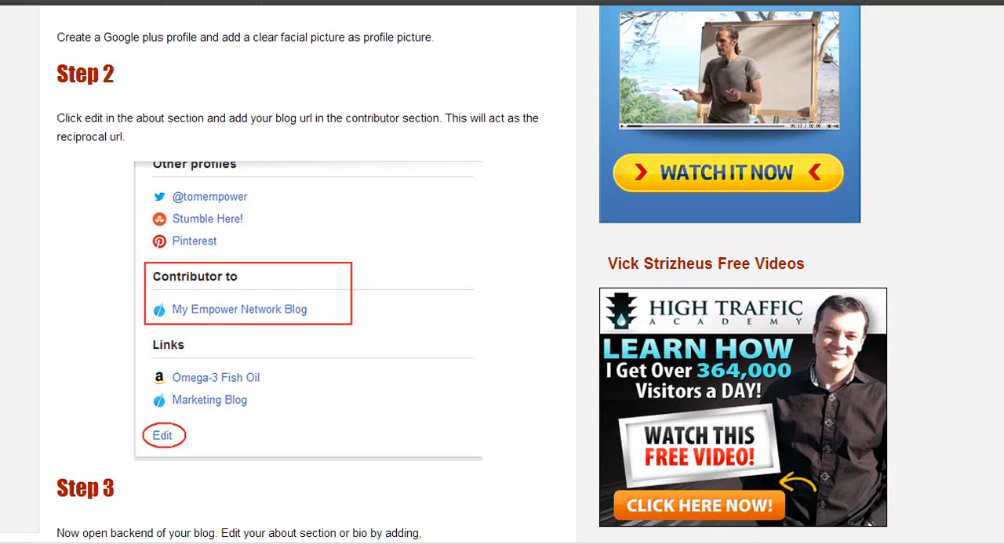
Scroll down to Step 3's rel=author bio code snippet.
scroll("down", 3)
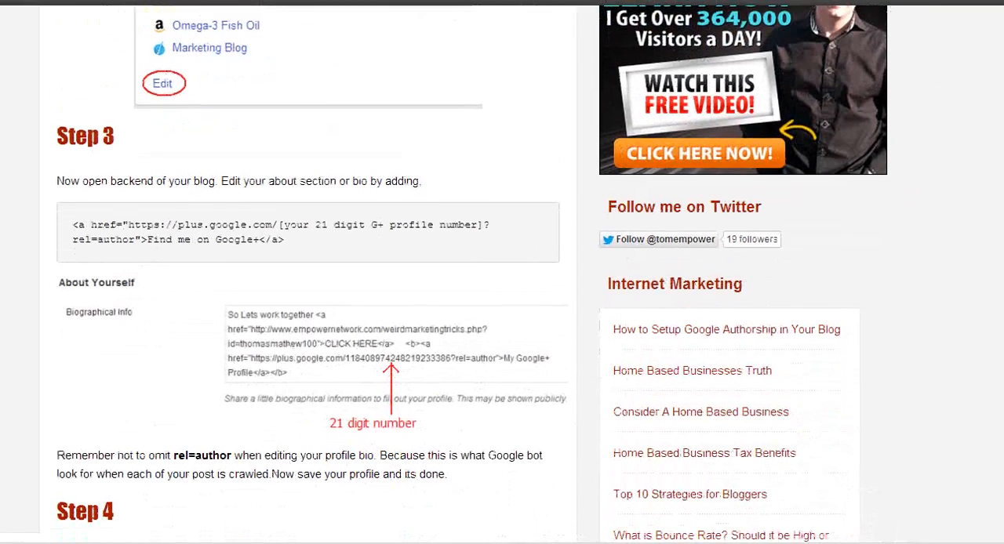
scroll("down", 3)
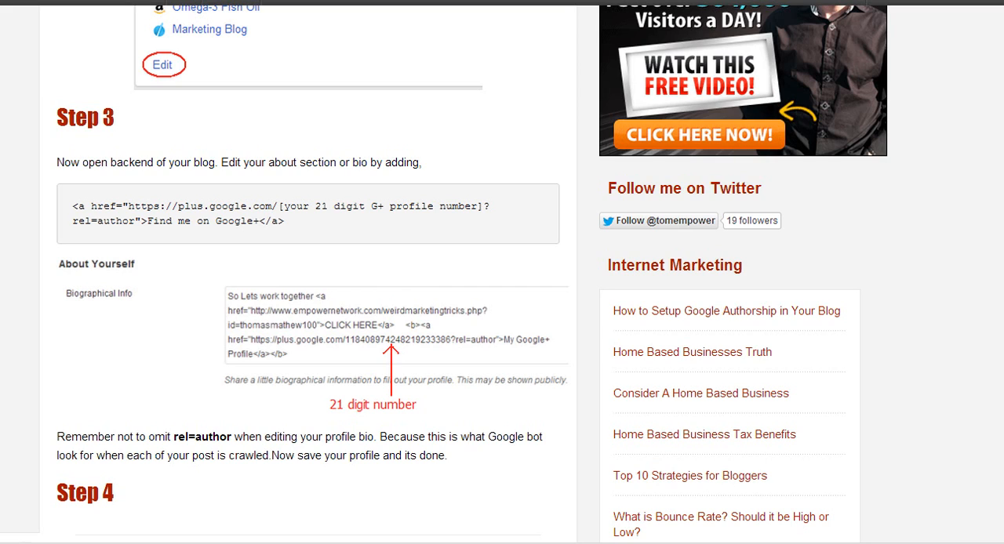
Read Step 4's Structured Data Testing Tool check and closing remarks, then return to Step 3.
scroll("down", 3)
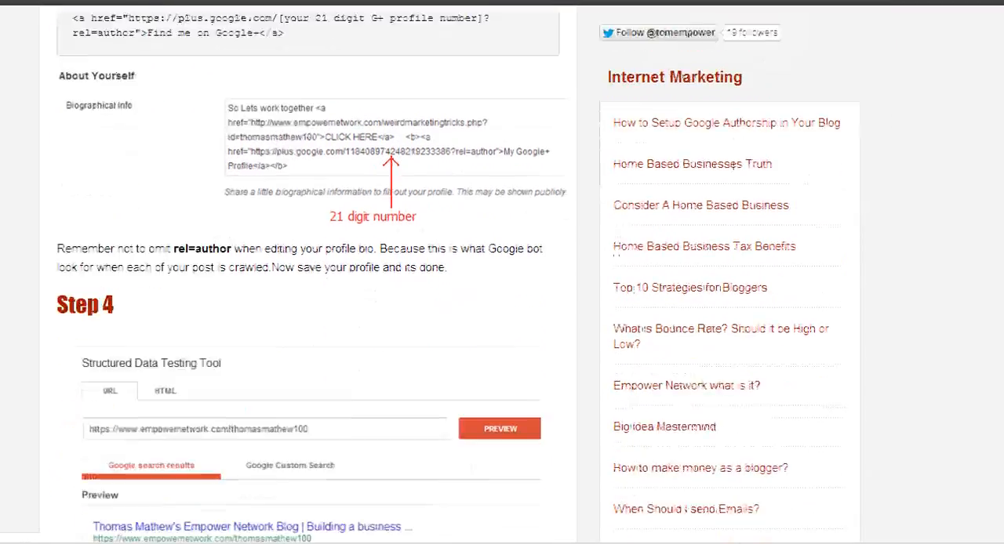
scroll("down", 3)
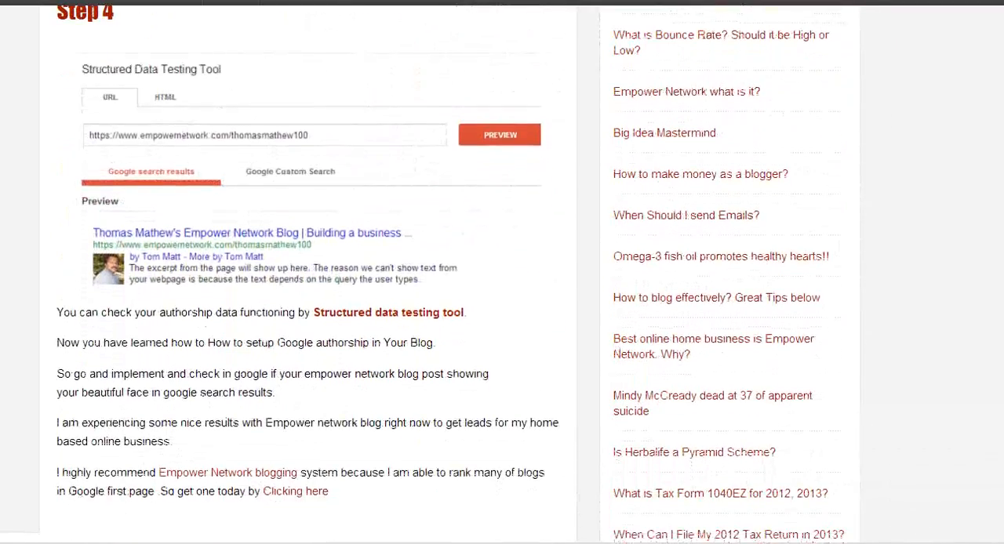
scroll("up", 3)
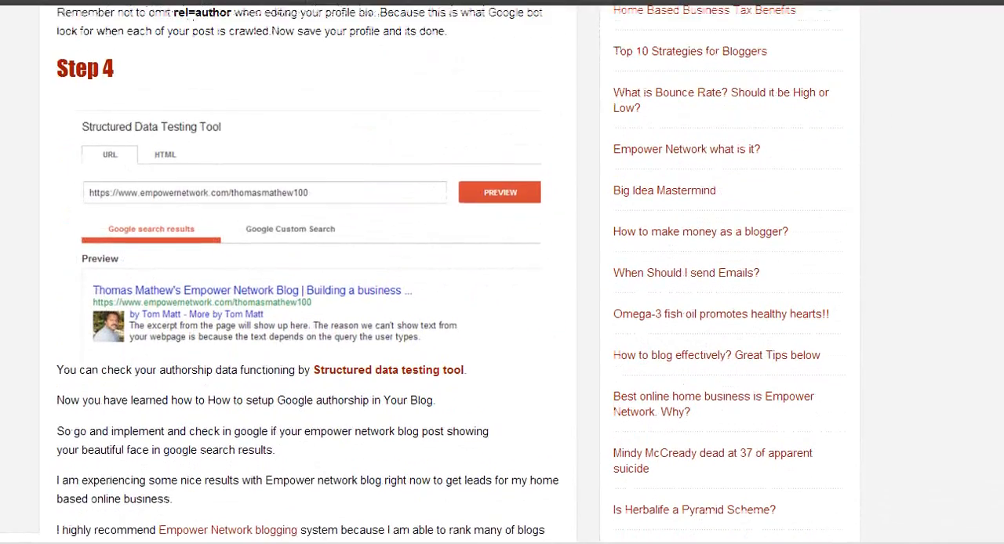
scroll("down", 3)
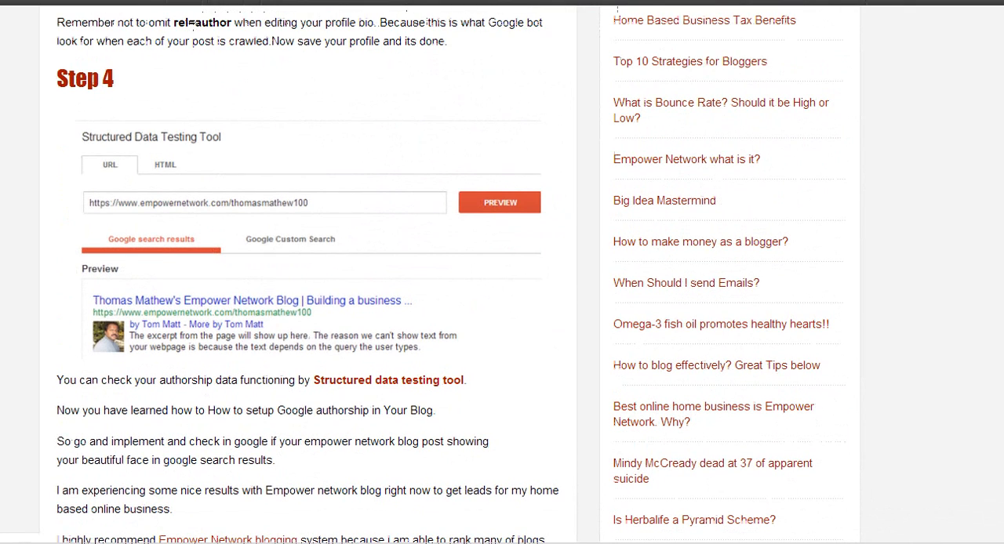
mouse_move(388, 379)
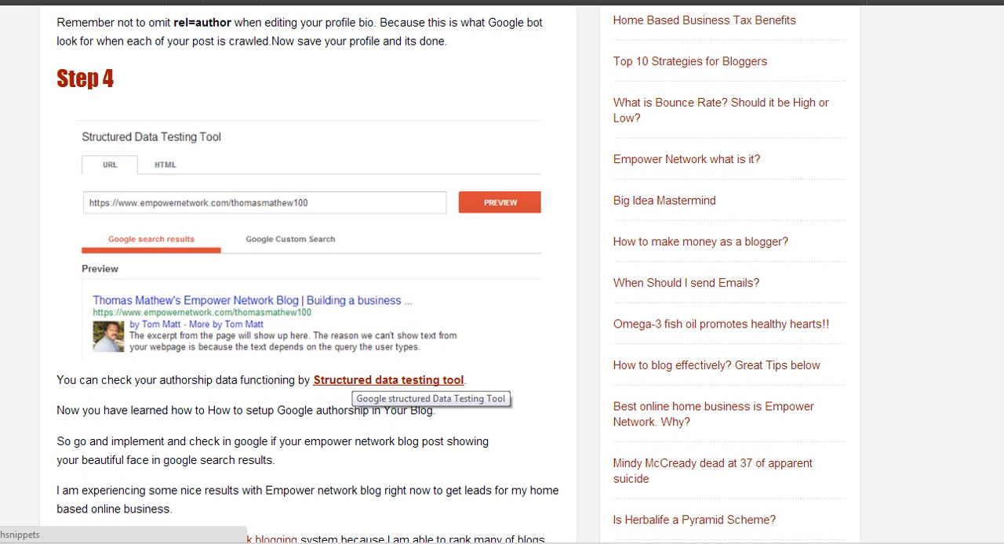
left_click(388, 380)
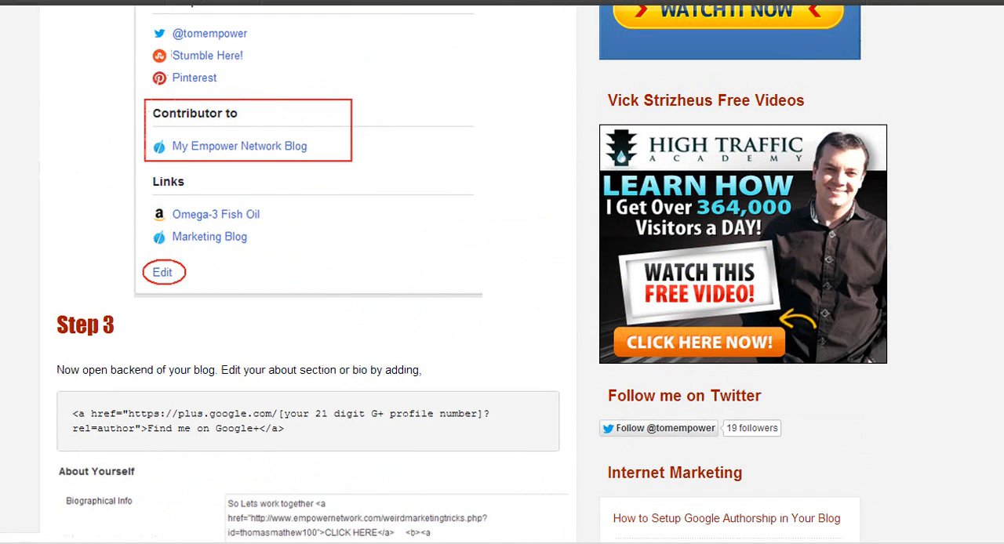
Scroll back to the post title, introduction, and Steps 1–2.
scroll("down", 3)
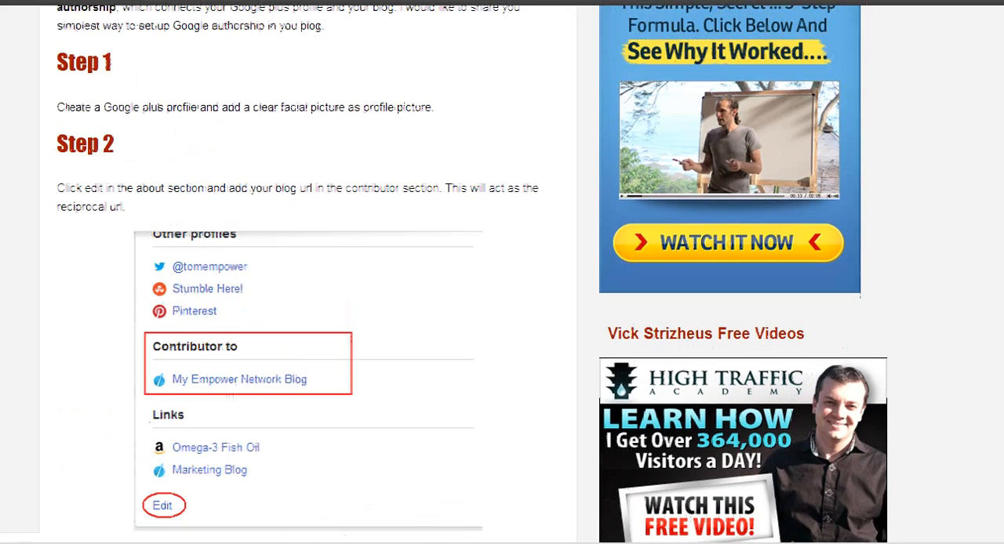
scroll("up", 3)
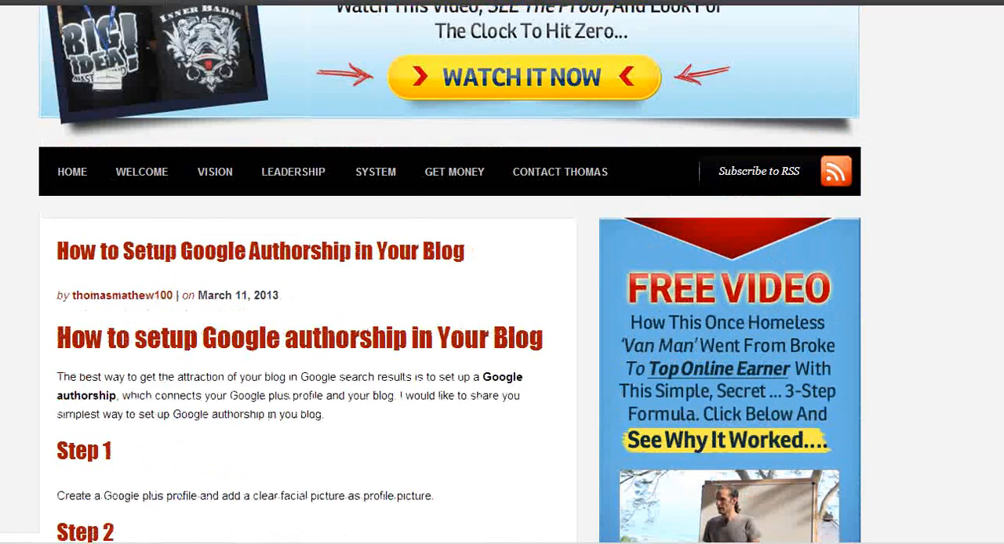
scroll("down", 3)
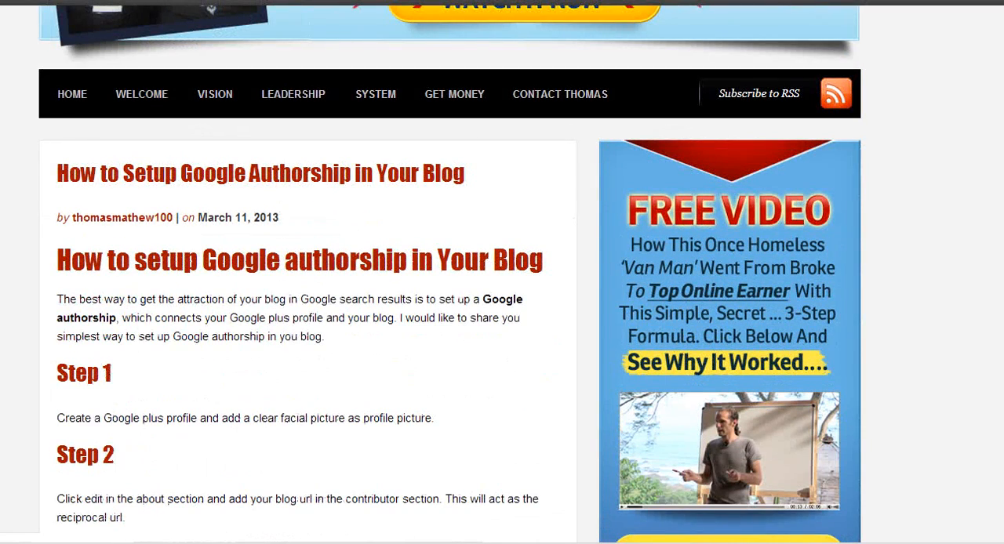
scroll("down", 3)
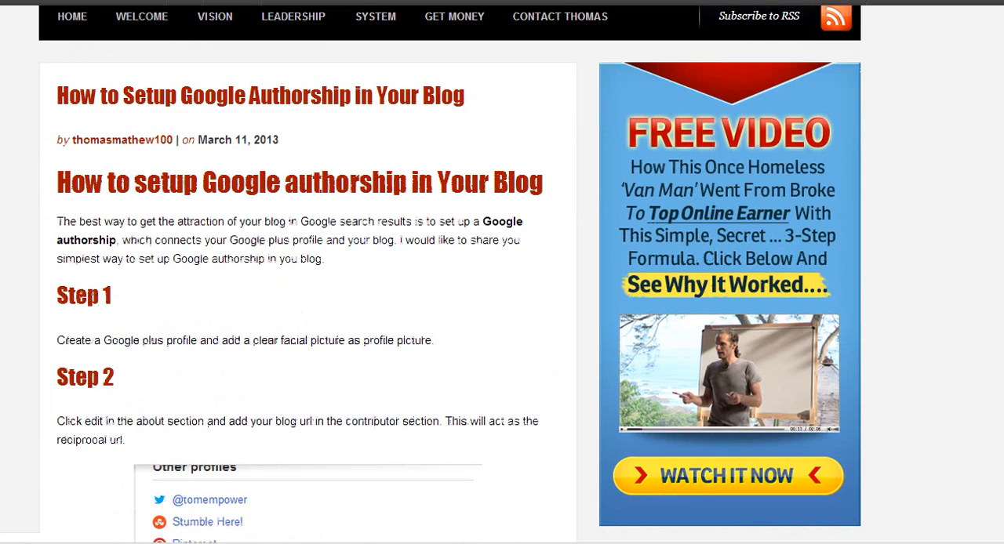